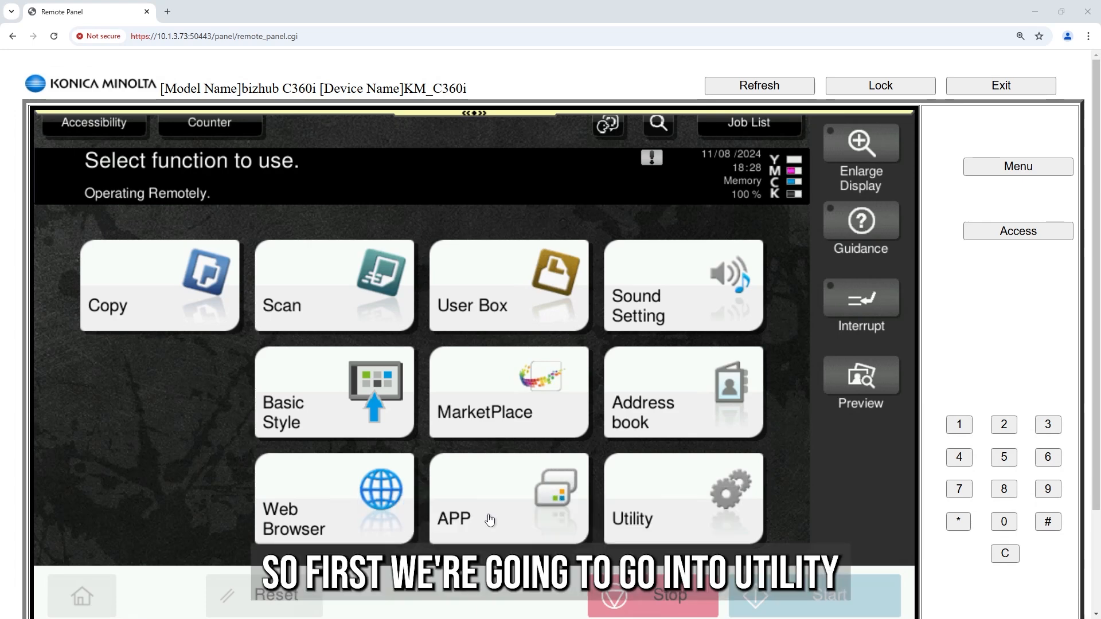
Go from the main screen through Utility to the settings HOME with Function Search
click(682, 499)
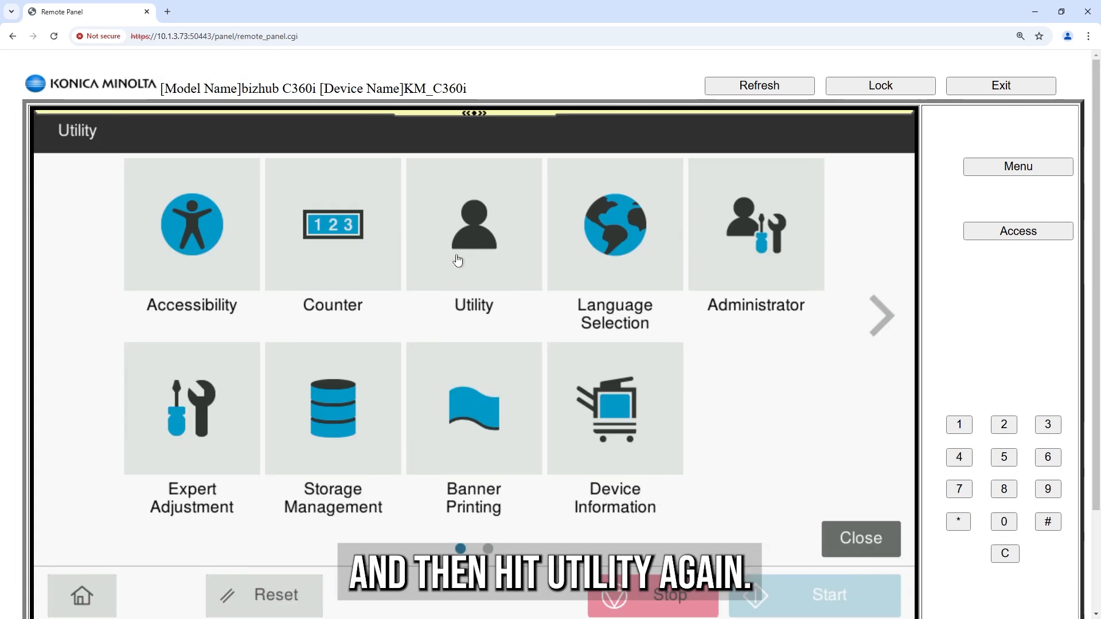
click(473, 232)
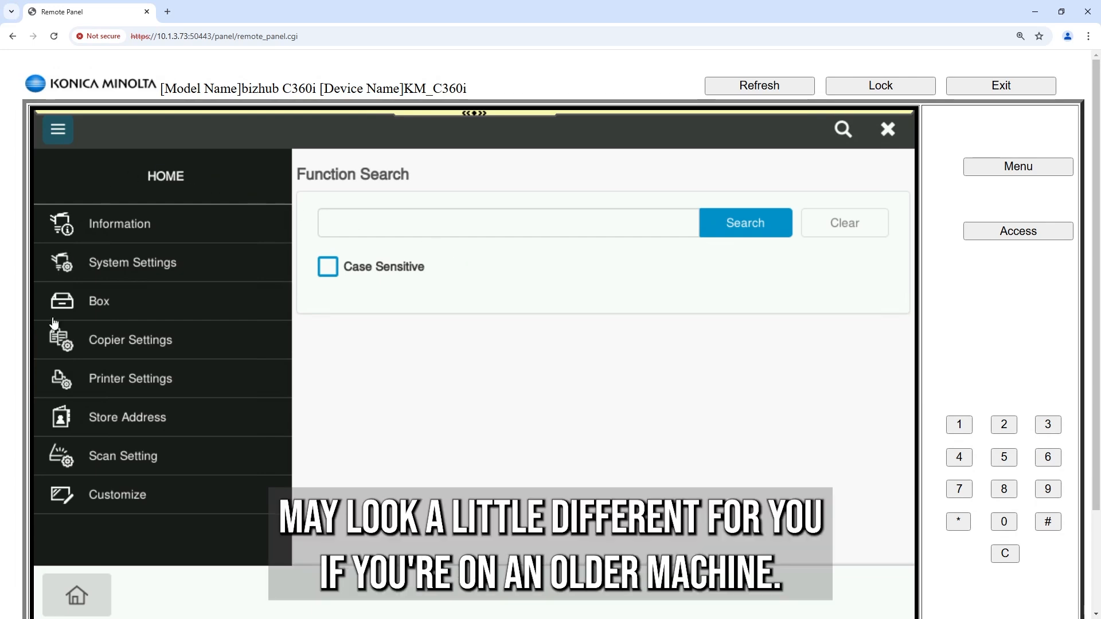
mouse_move(95, 458)
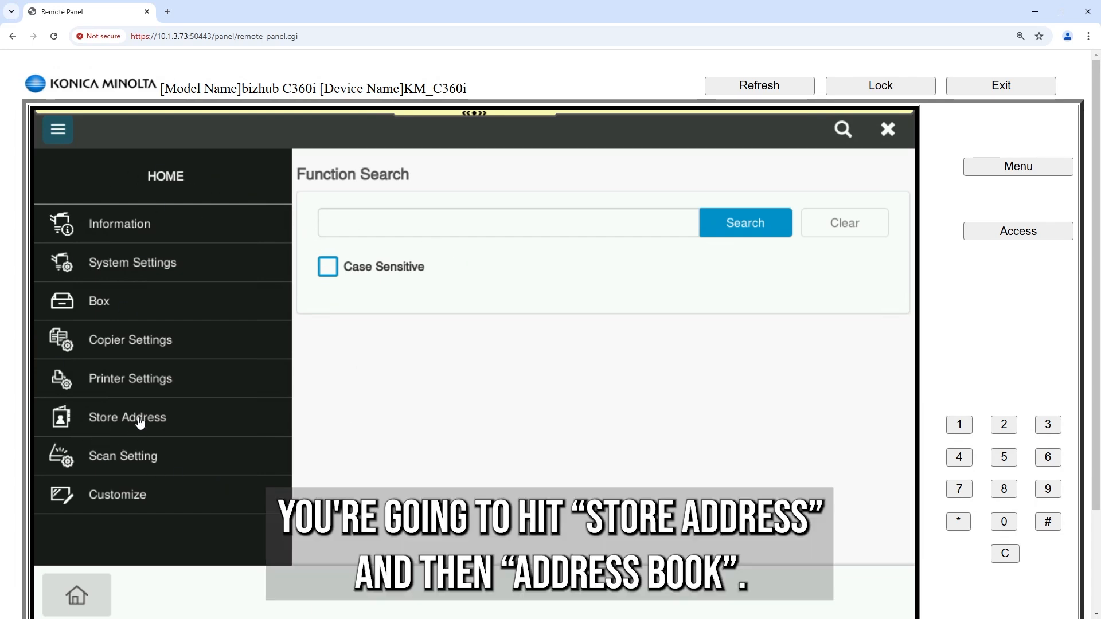
Go into Store Address and bring up the Address Book page with its destination list
click(127, 418)
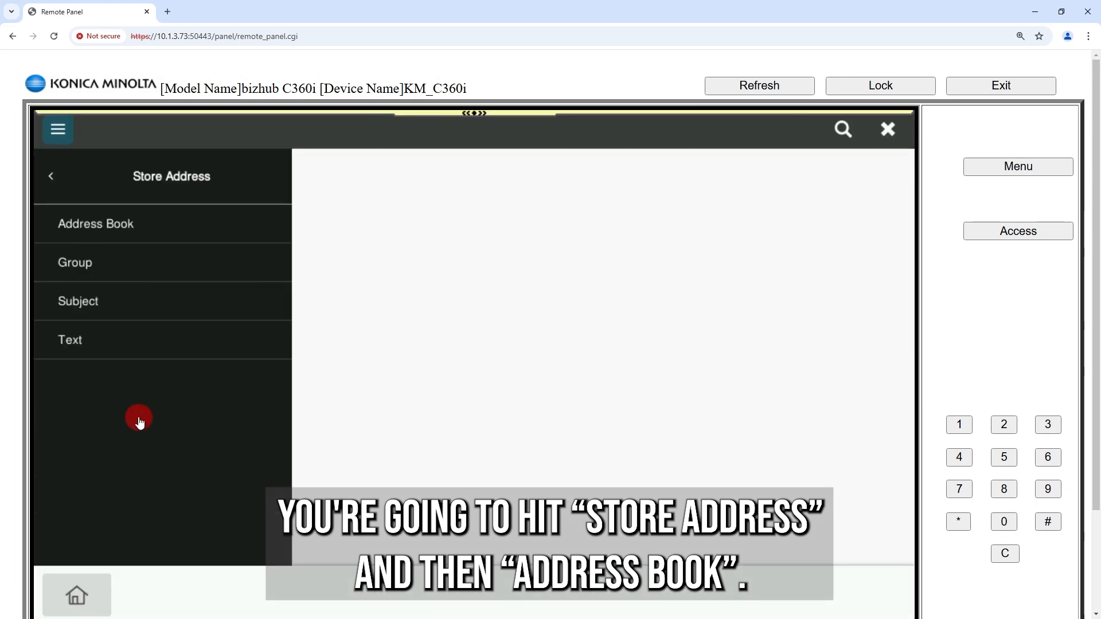
click(96, 224)
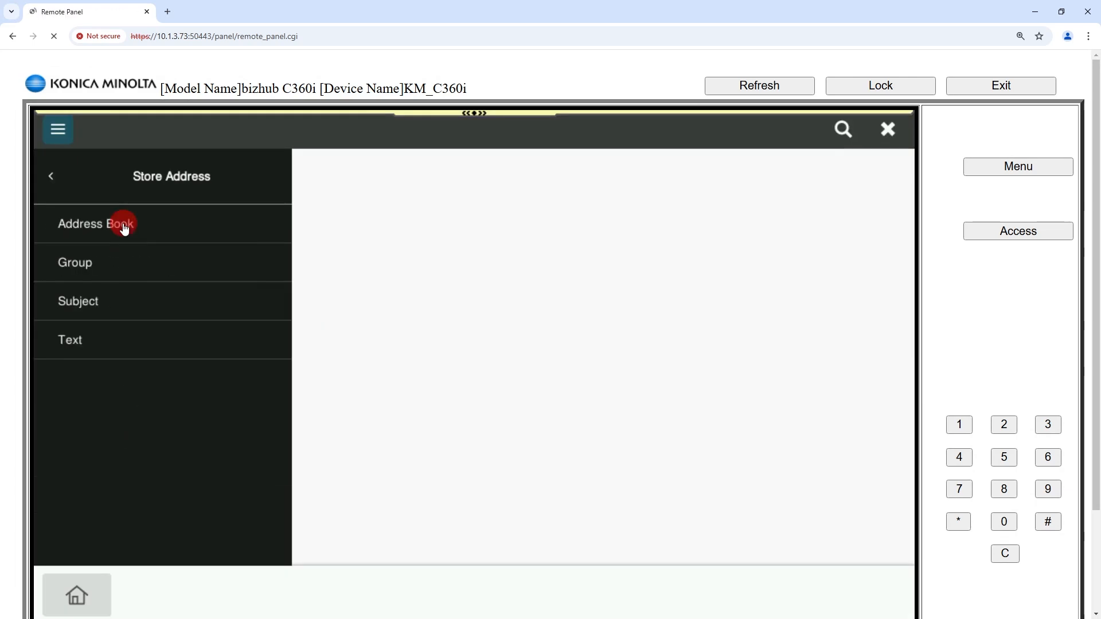
click(97, 224)
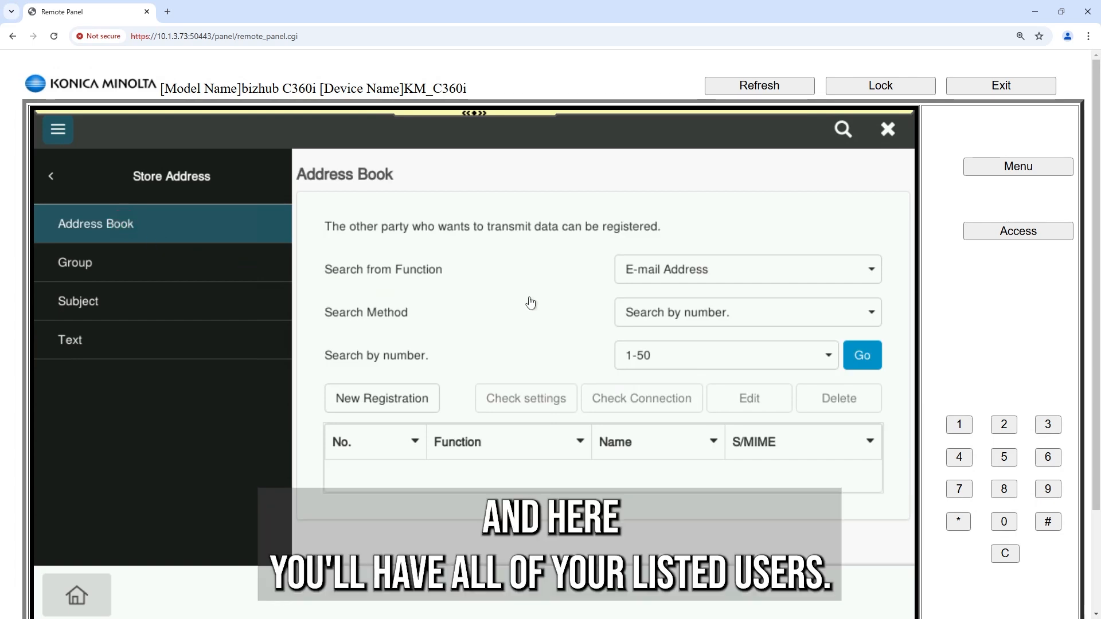
mouse_move(377, 469)
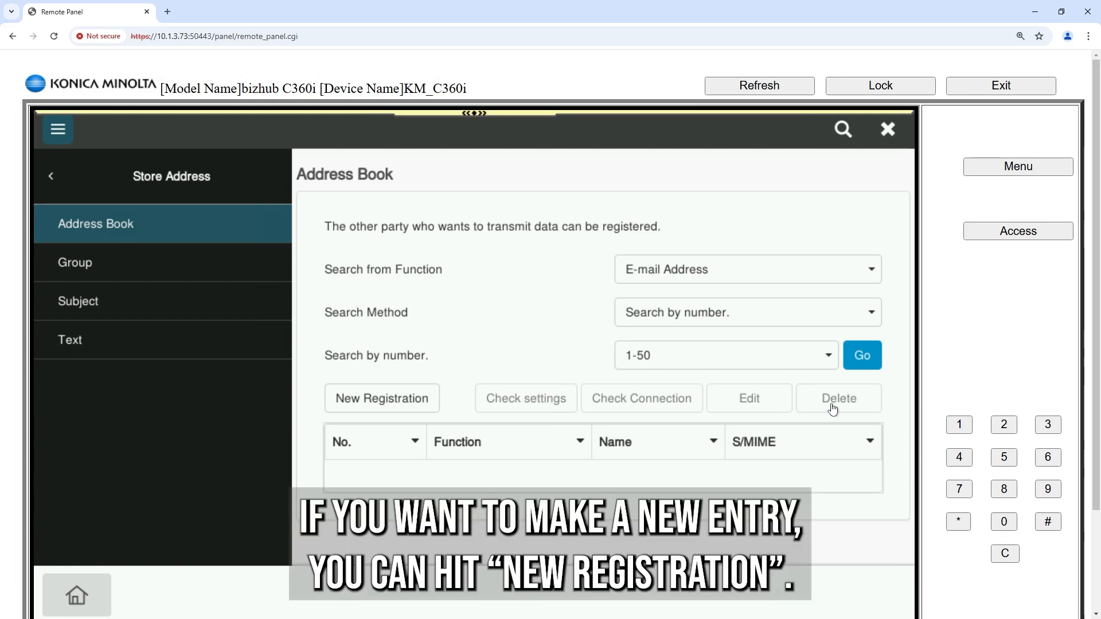
mouse_move(416, 409)
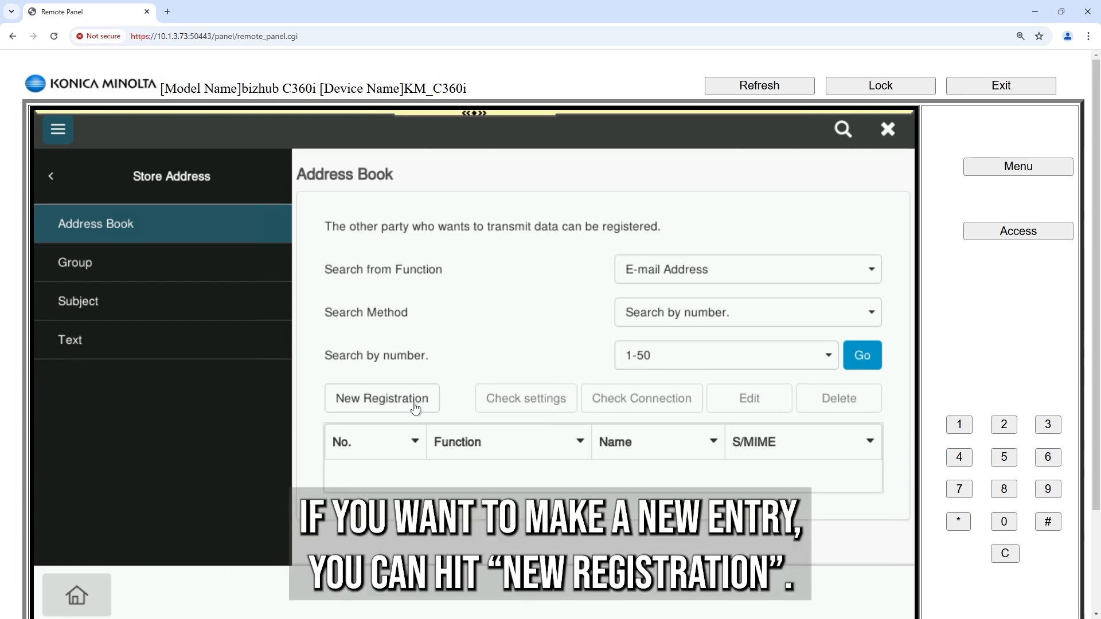
Begin a New Registration and reveal the Index and E-mail Address fields of the form
click(381, 399)
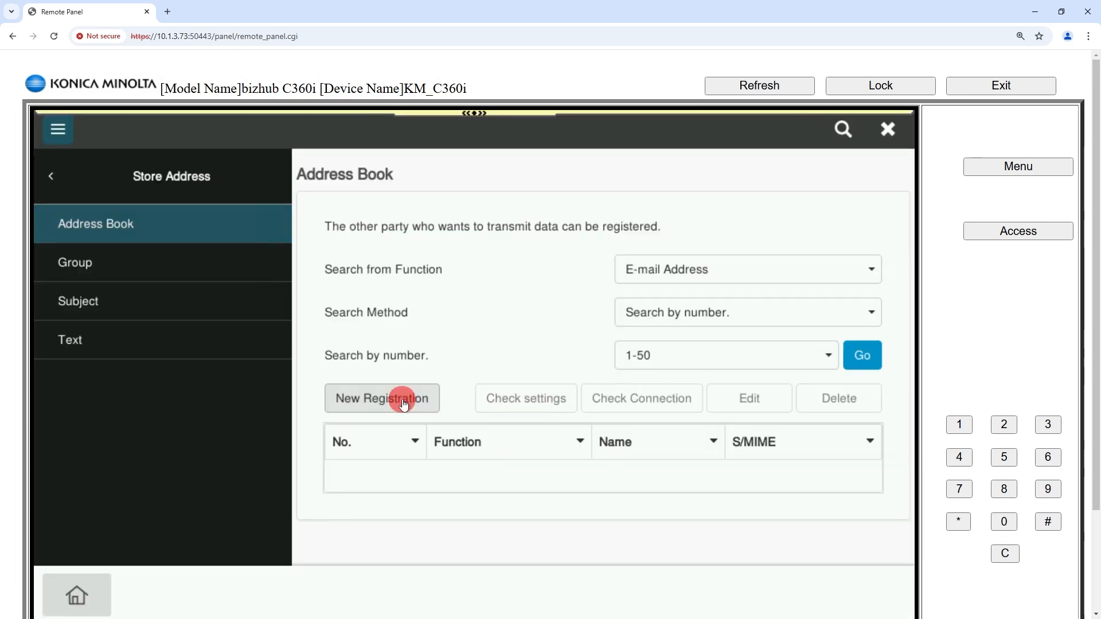
click(382, 398)
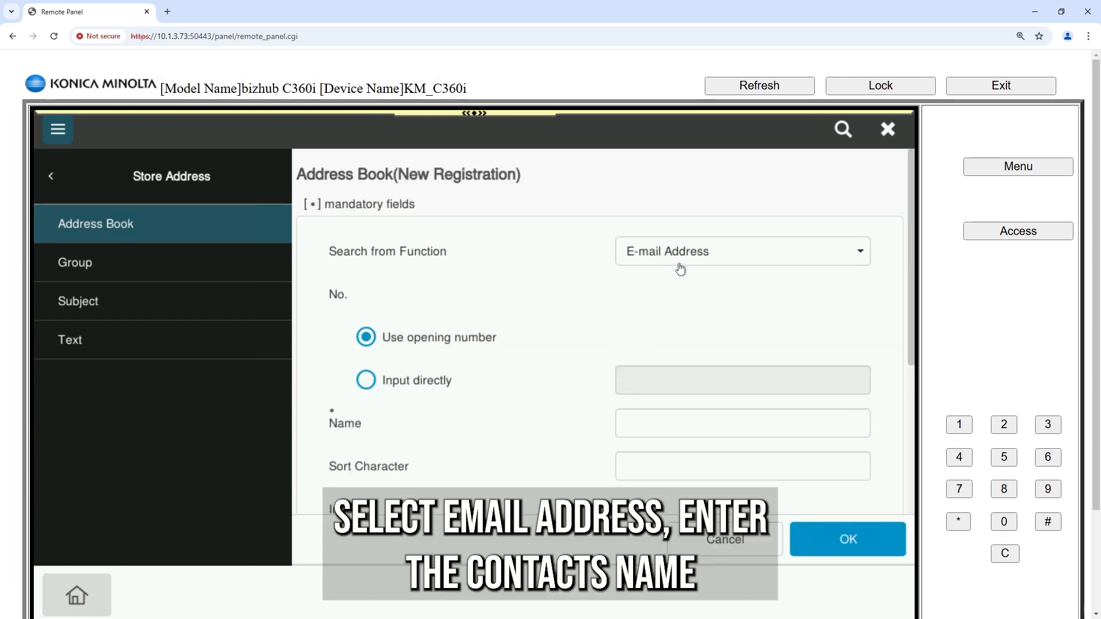
mouse_move(653, 428)
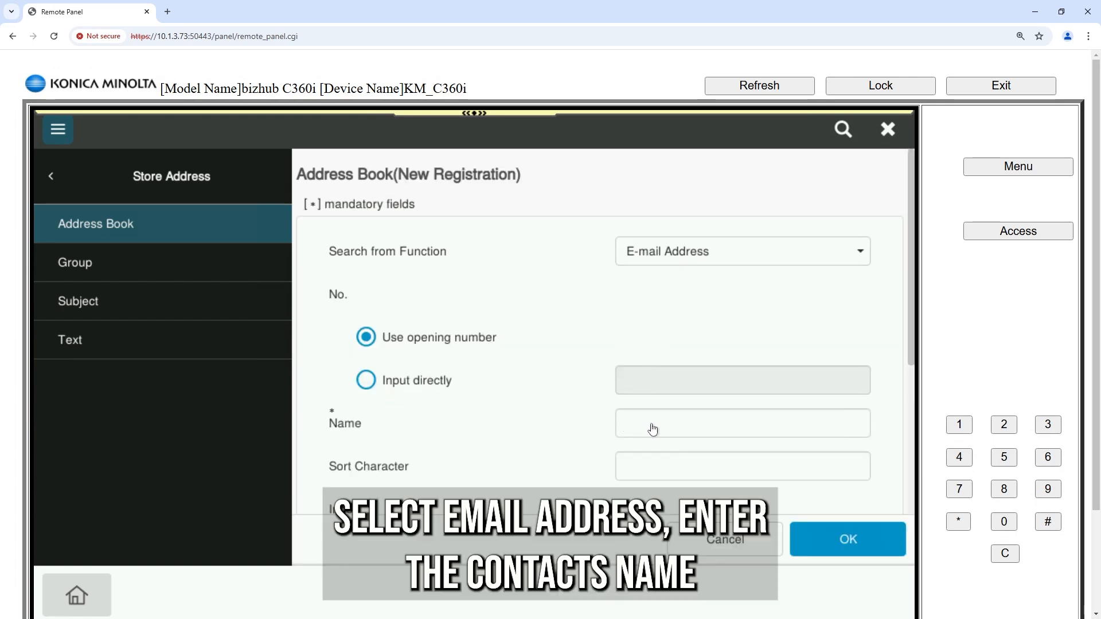
scroll(down, 3)
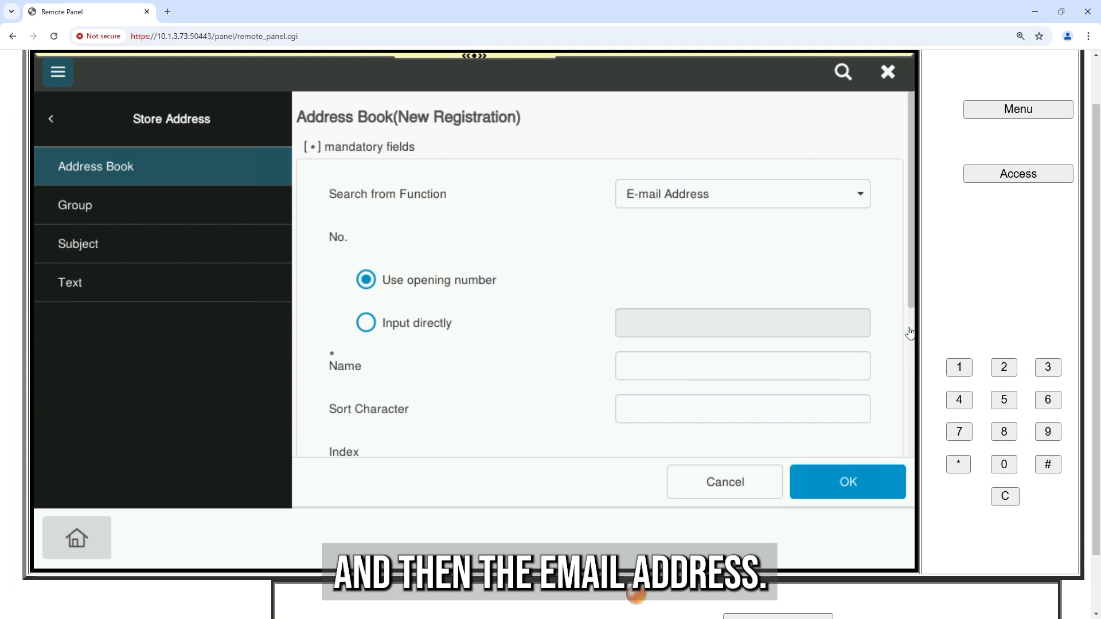
scroll(down, 3)
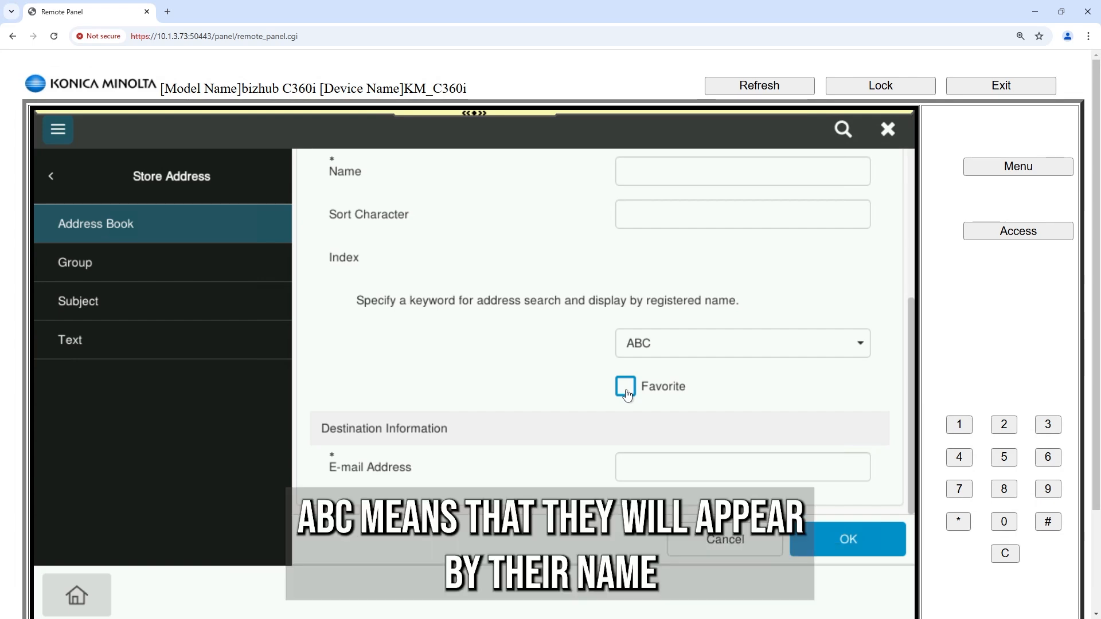
mouse_move(682, 355)
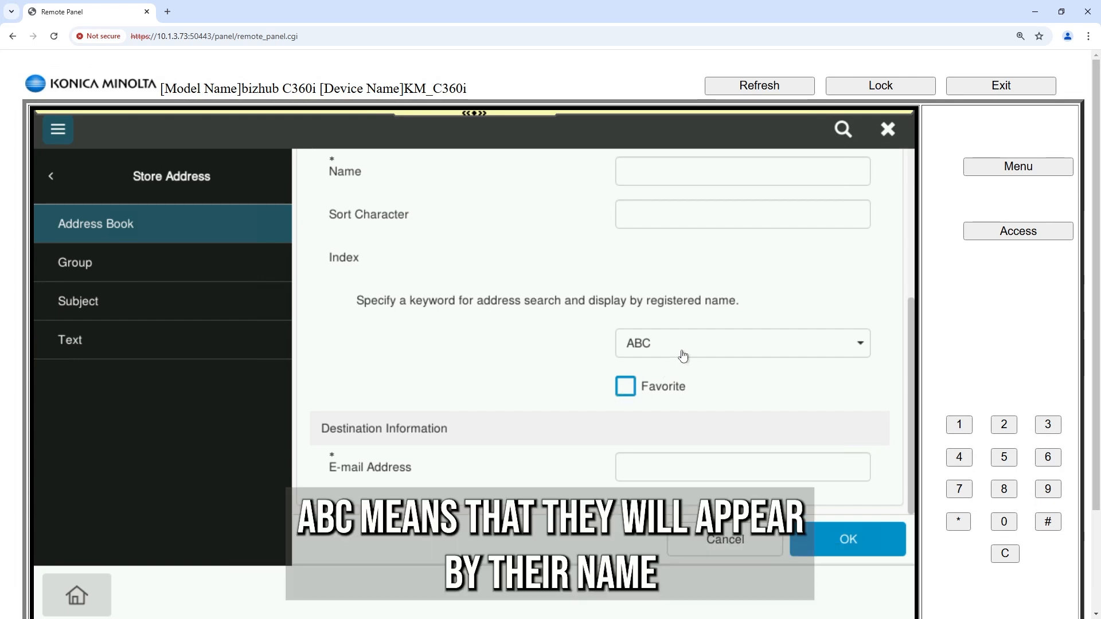